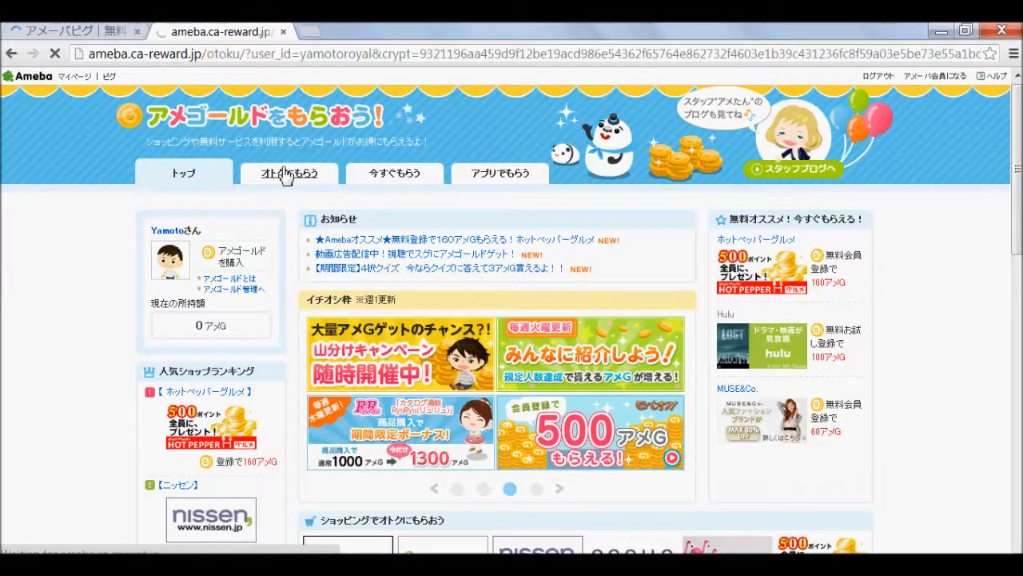
# - From the shopping offers list, choose the Gourmet Hot Pepper offer and go to its site
pyautogui.click(288, 173)
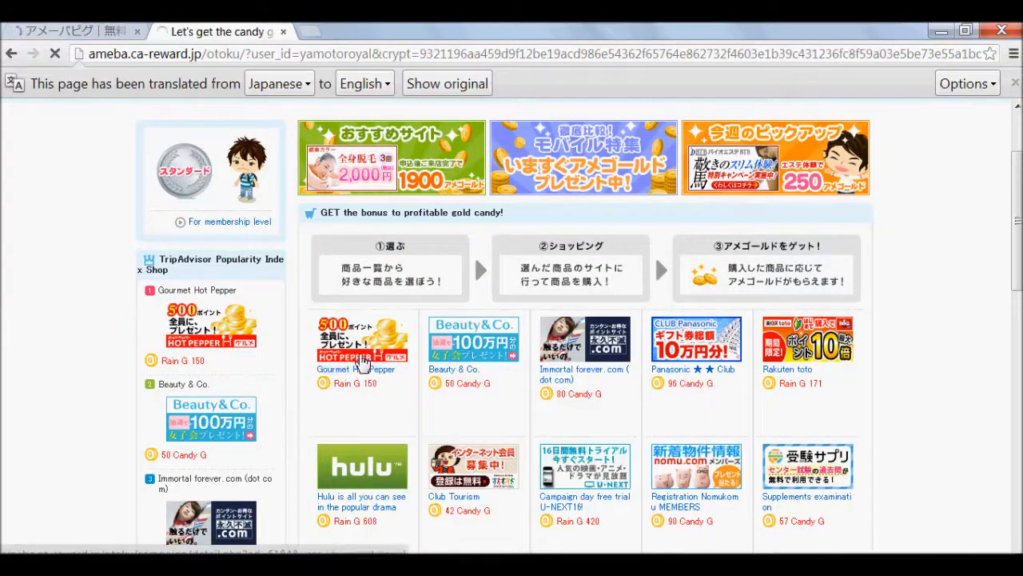
pyautogui.click(362, 344)
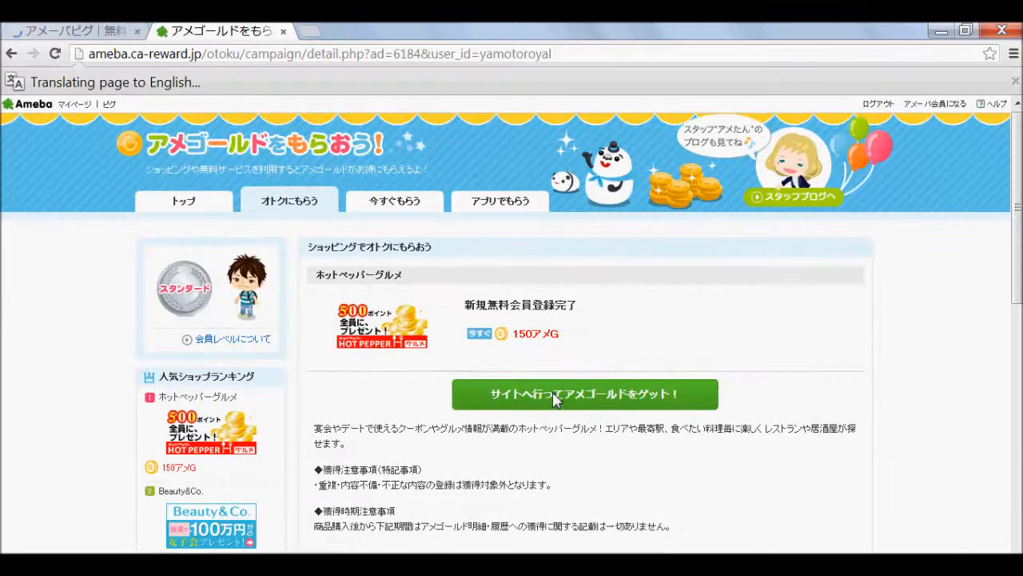
pyautogui.click(585, 394)
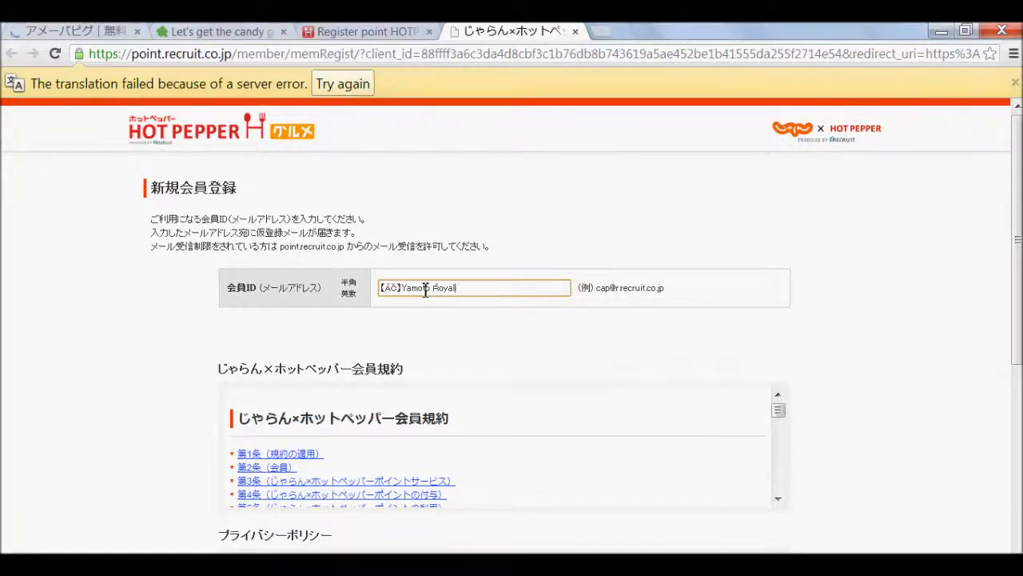
# - Enter the e-mail address 'yamm…' as the member ID on the registration page
pyautogui.write('yamm')
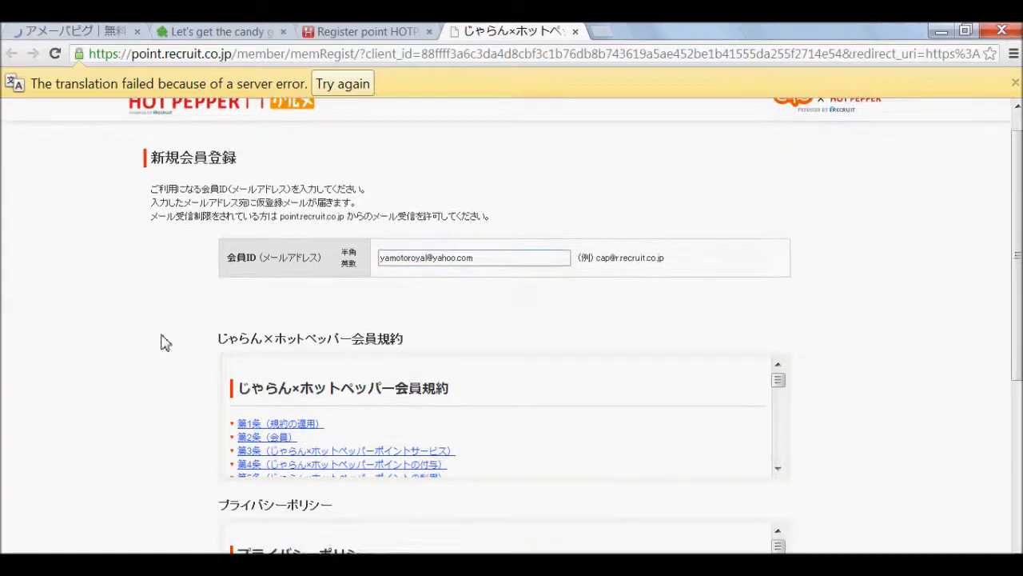
pyautogui.moveTo(444, 361)
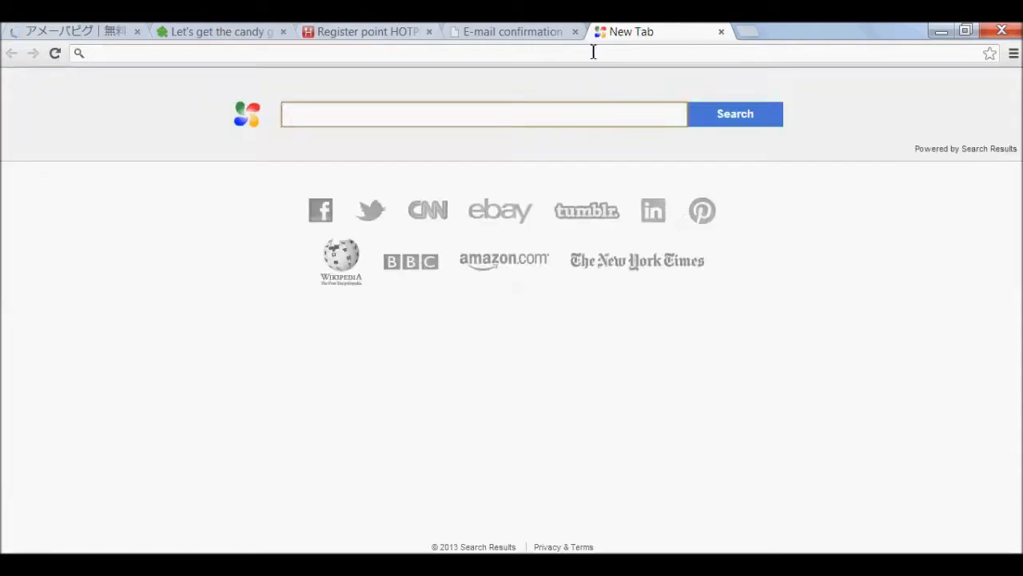
# - Go to ymail and follow the verification link in the confirmation e-mail
pyautogui.write('ymail.com')
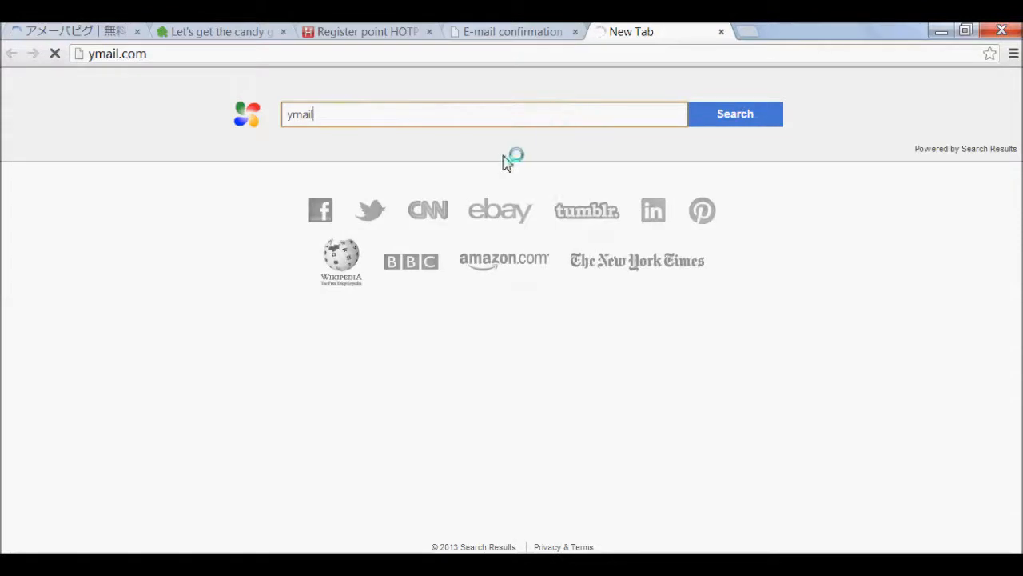
pyautogui.moveTo(413, 350)
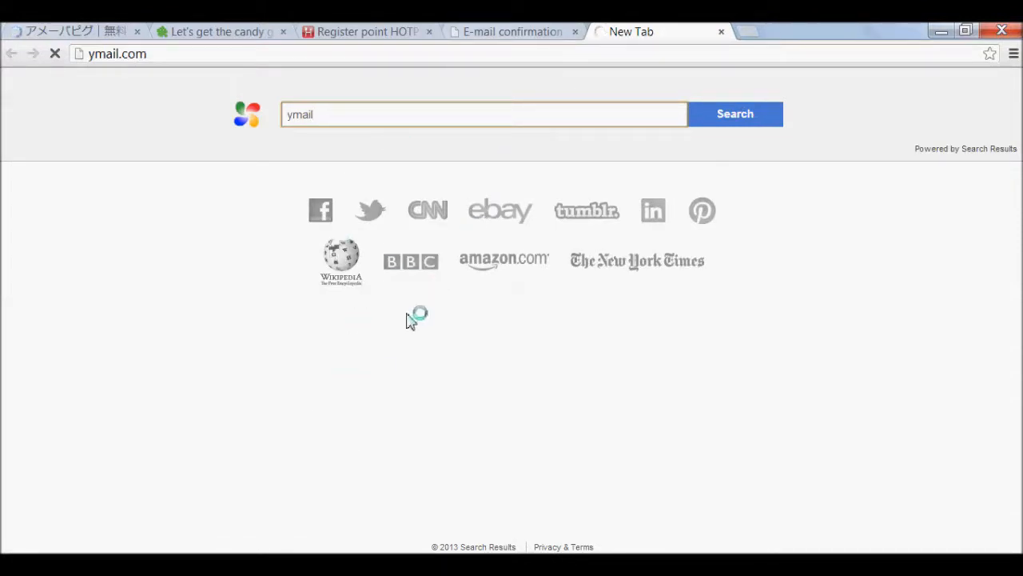
pyautogui.moveTo(220, 127)
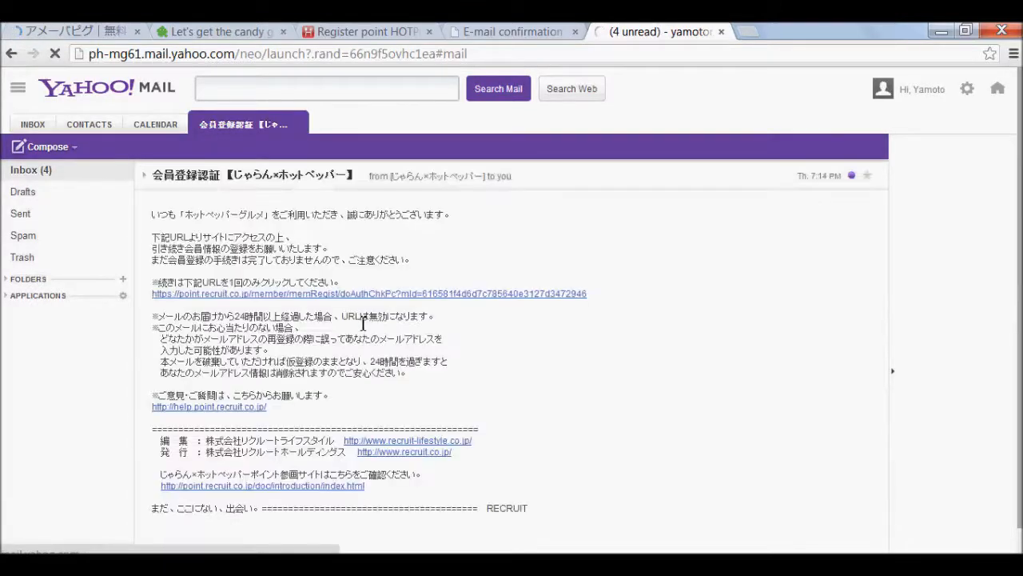
pyautogui.click(369, 294)
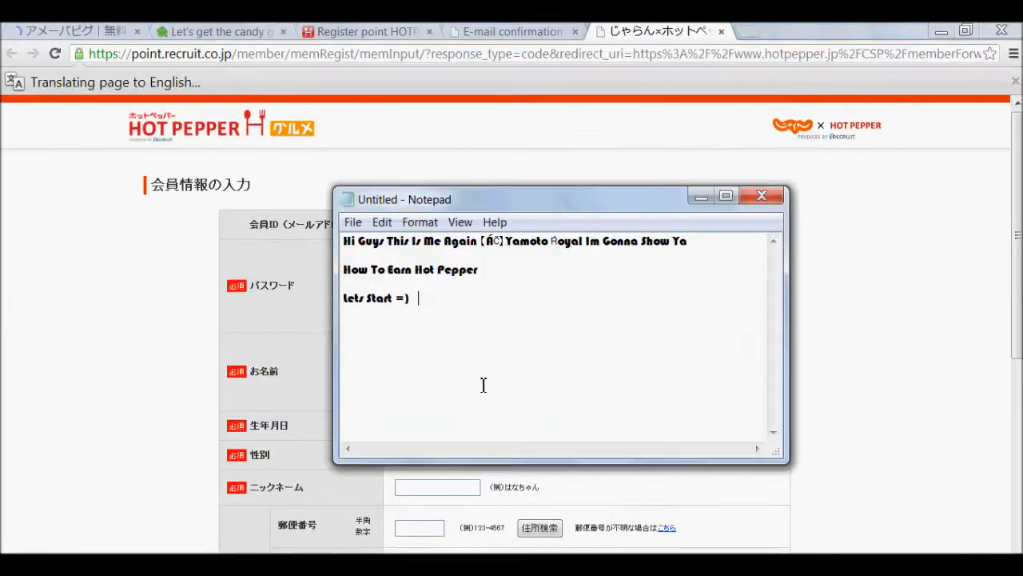
# - Write the note 'Reminder Dont Use Yur Real Birht Date =' in Notepad
pyautogui.write('Remi')
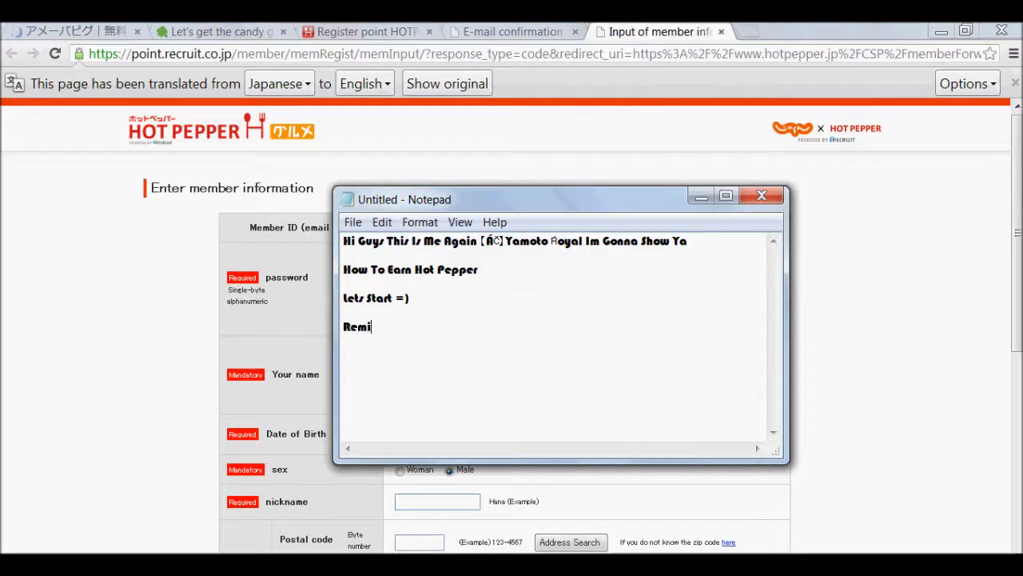
pyautogui.write('nder Dont U')
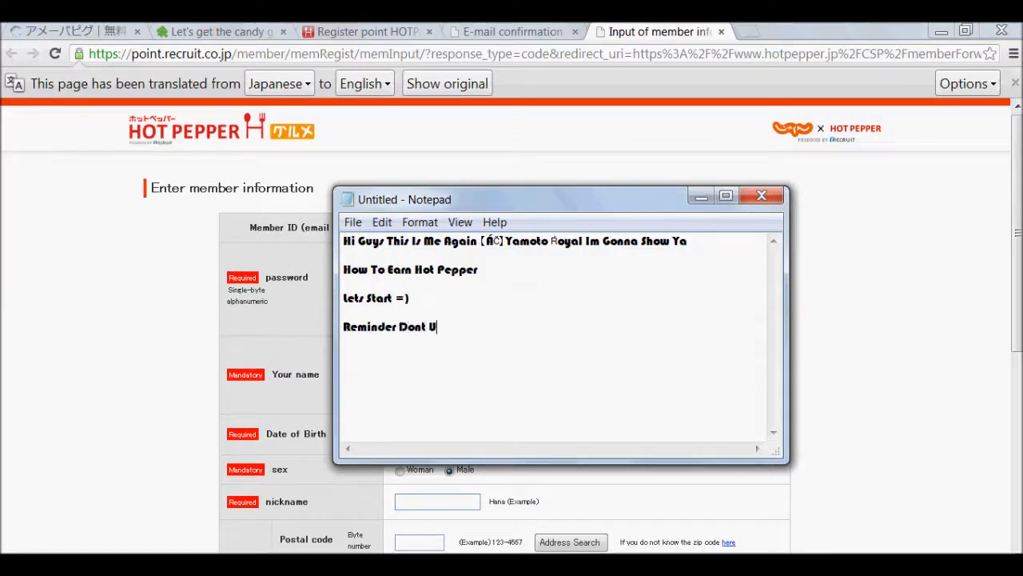
pyautogui.write('se Yur')
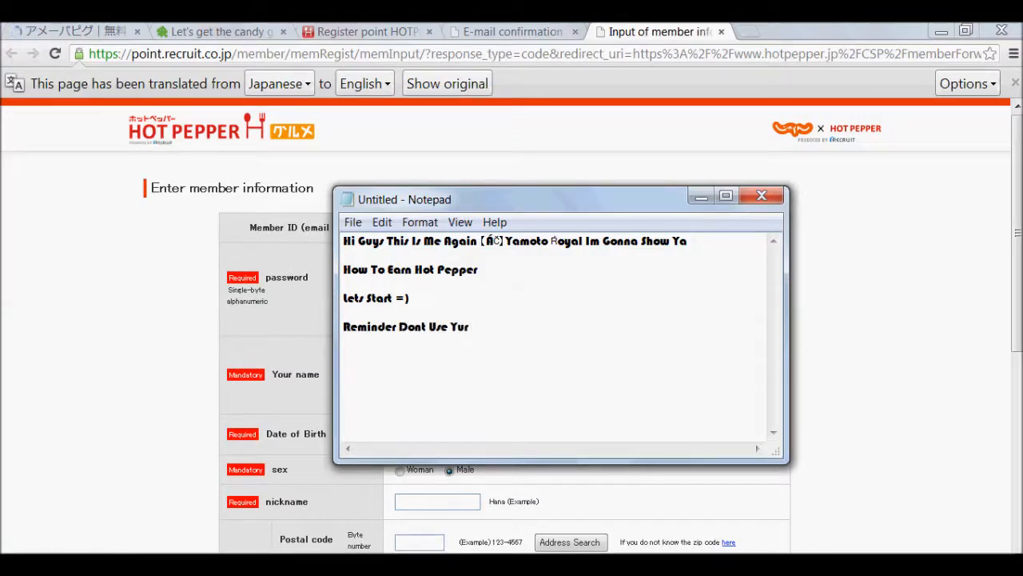
pyautogui.write('Real Birht')
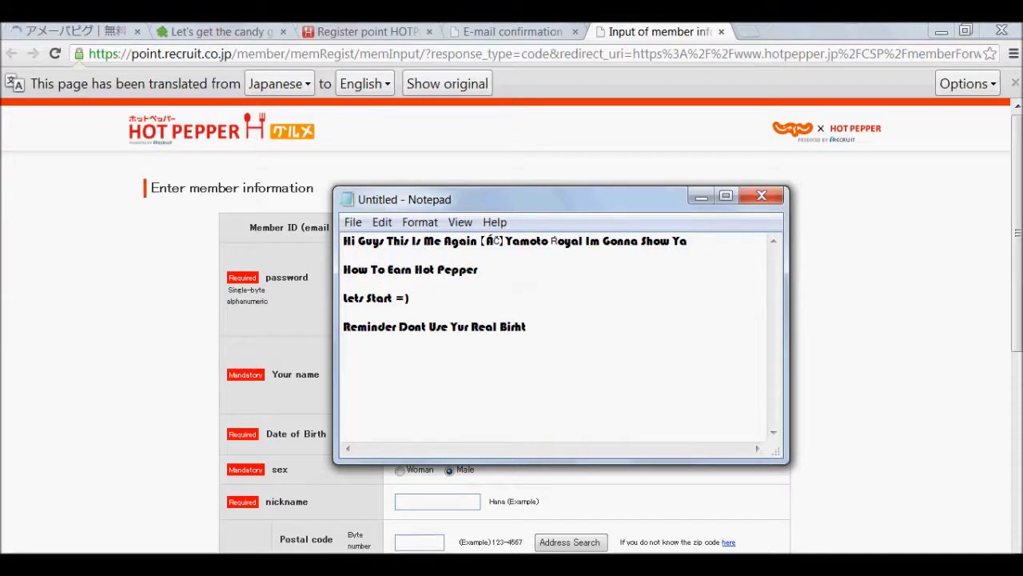
pyautogui.write('Date =')
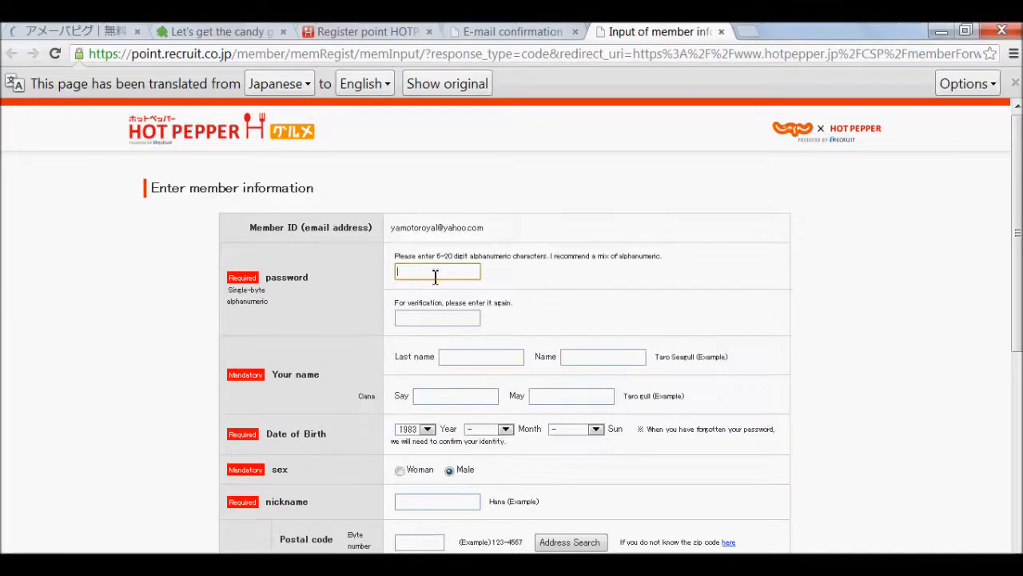
# - Enter 'password' on the member form, then bring up a Google tab alongside it
pyautogui.write('password')
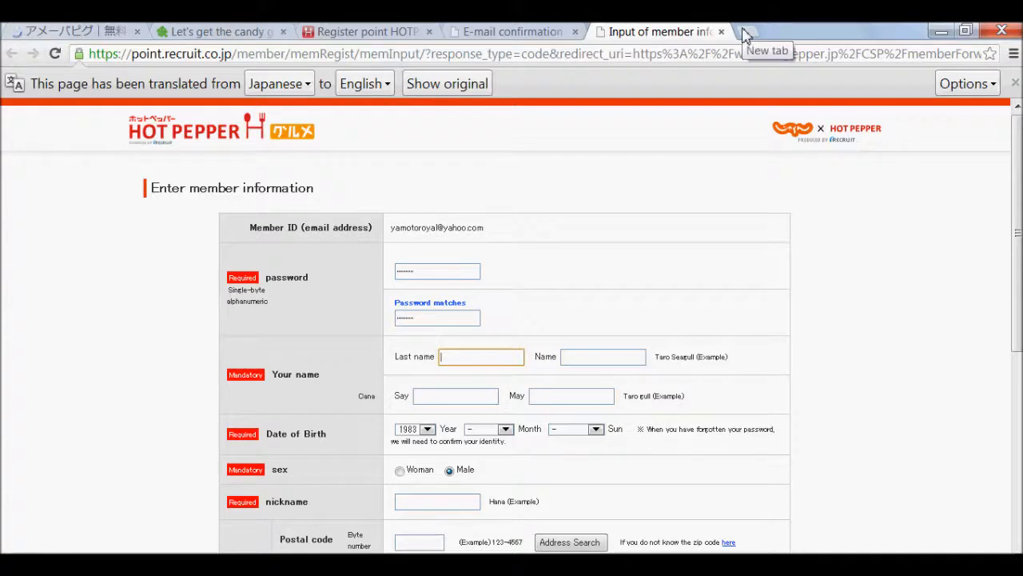
pyautogui.click(743, 32)
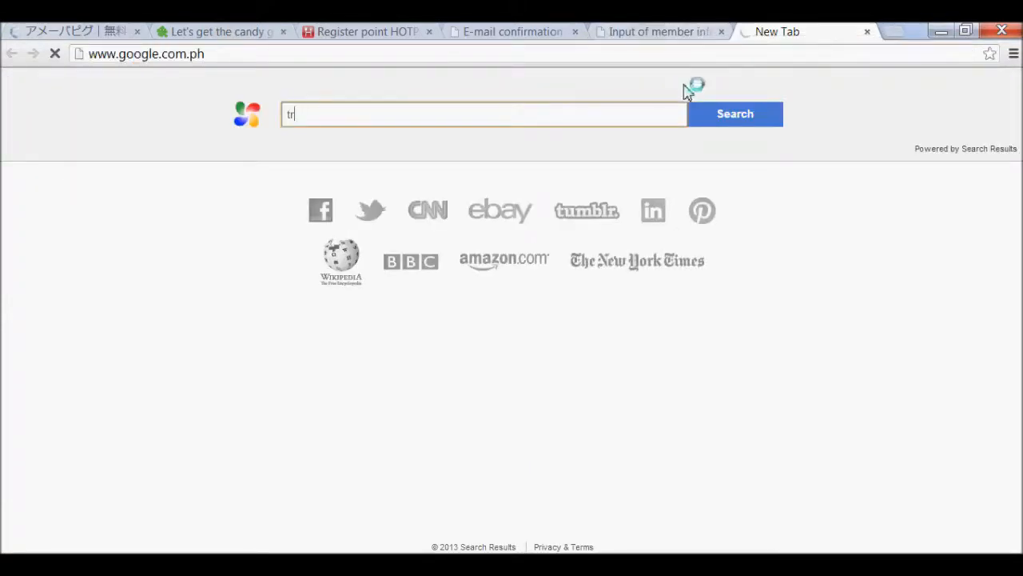
pyautogui.click(655, 32)
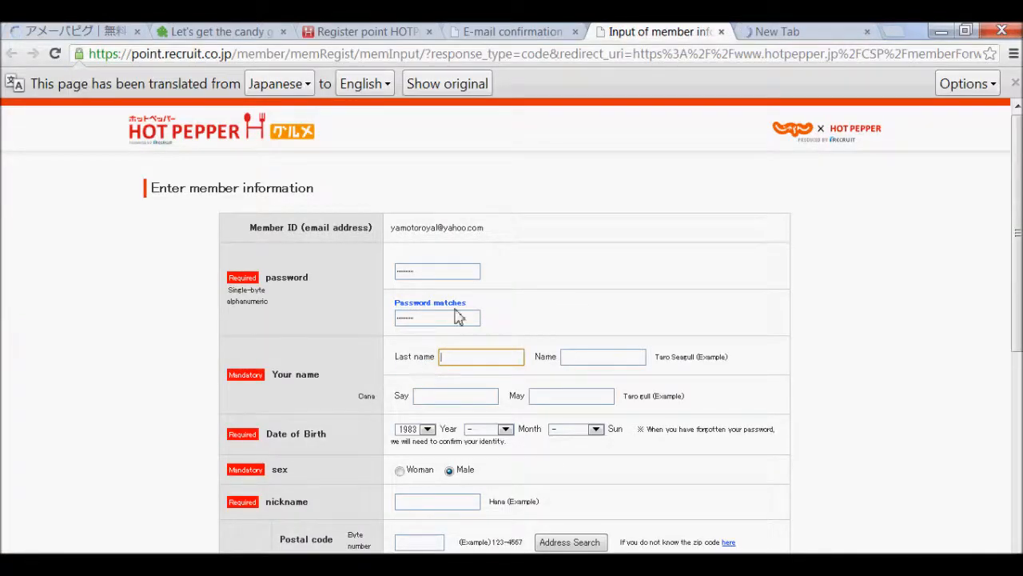
pyautogui.click(803, 32)
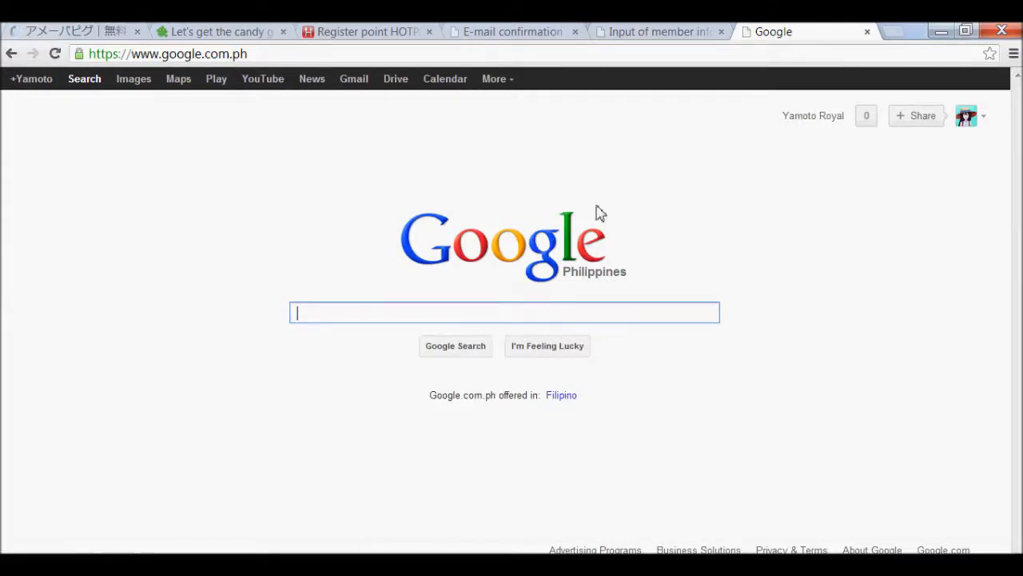
# - Set Google Translate to translate from Filipino into Japanese
pyautogui.click(494, 78)
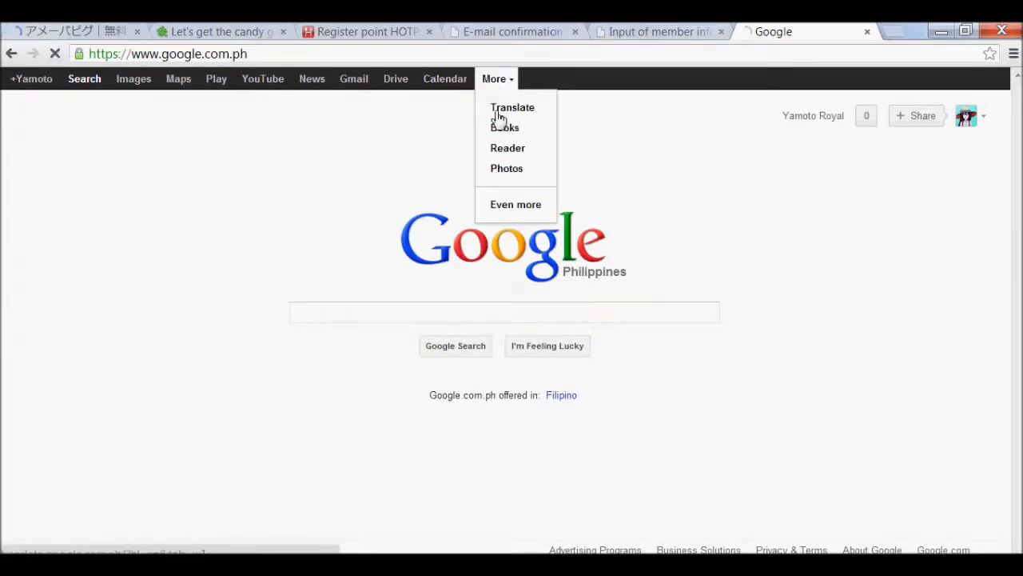
pyautogui.click(512, 107)
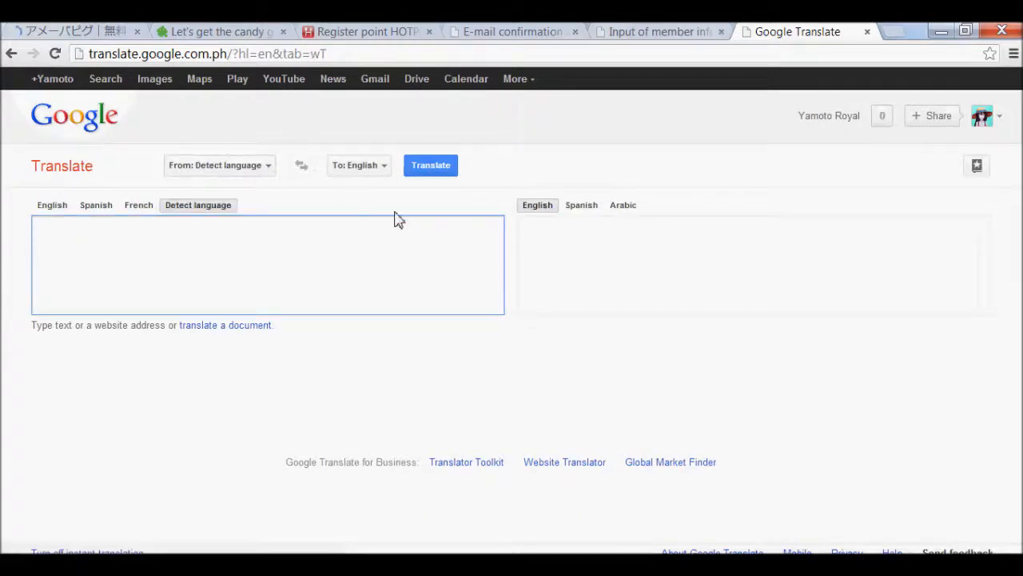
pyautogui.click(358, 165)
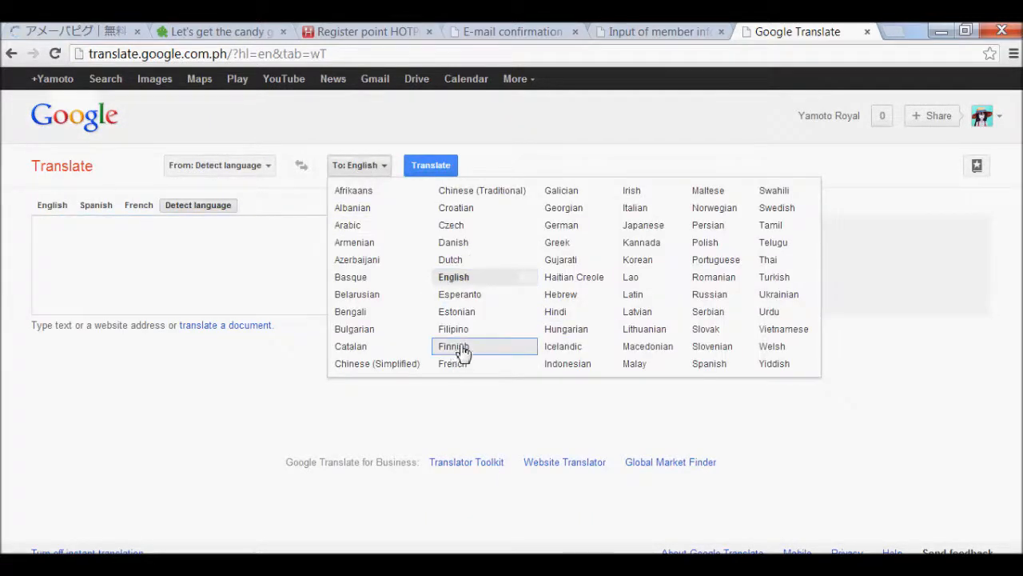
pyautogui.moveTo(641, 243)
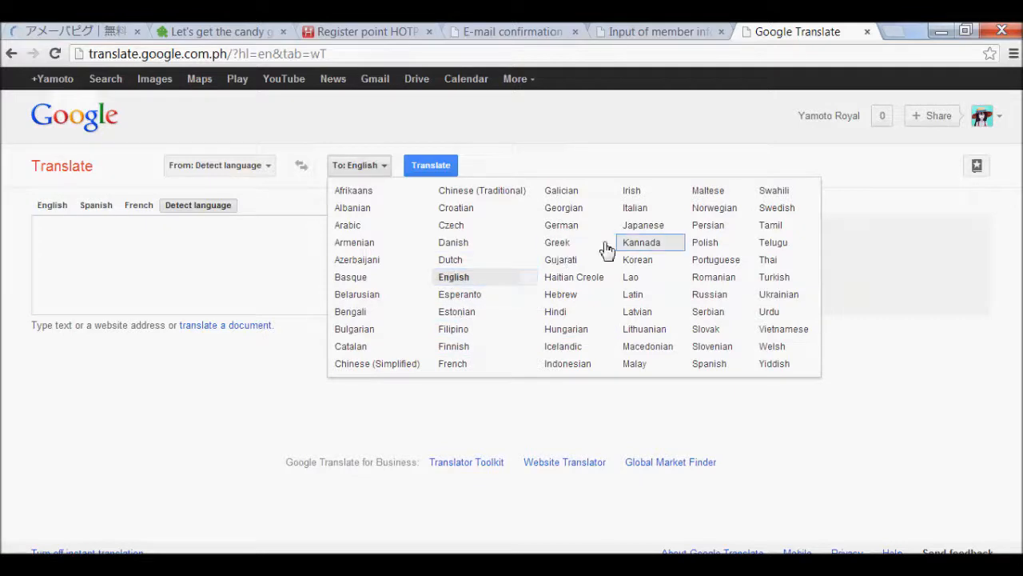
pyautogui.click(643, 224)
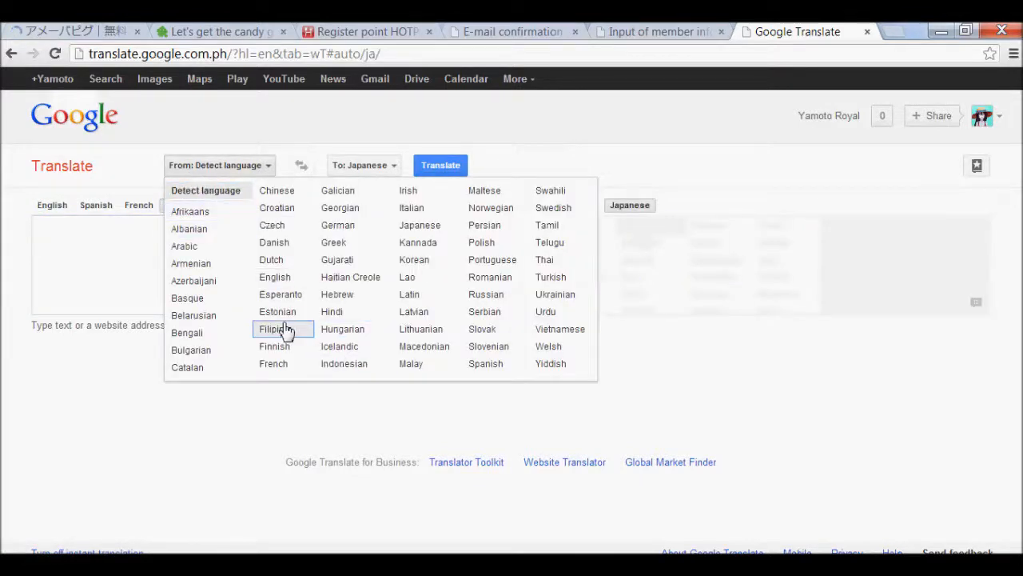
pyautogui.click(273, 330)
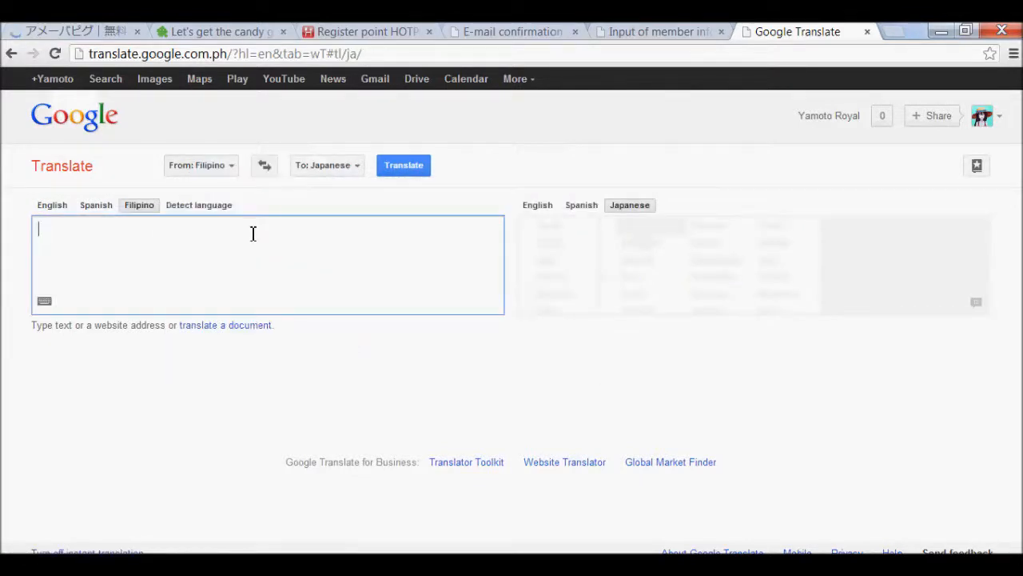
# - Translate 'marikit' and enter the result 'ゴージャス' as the last name on the form
pyautogui.write('marikit')
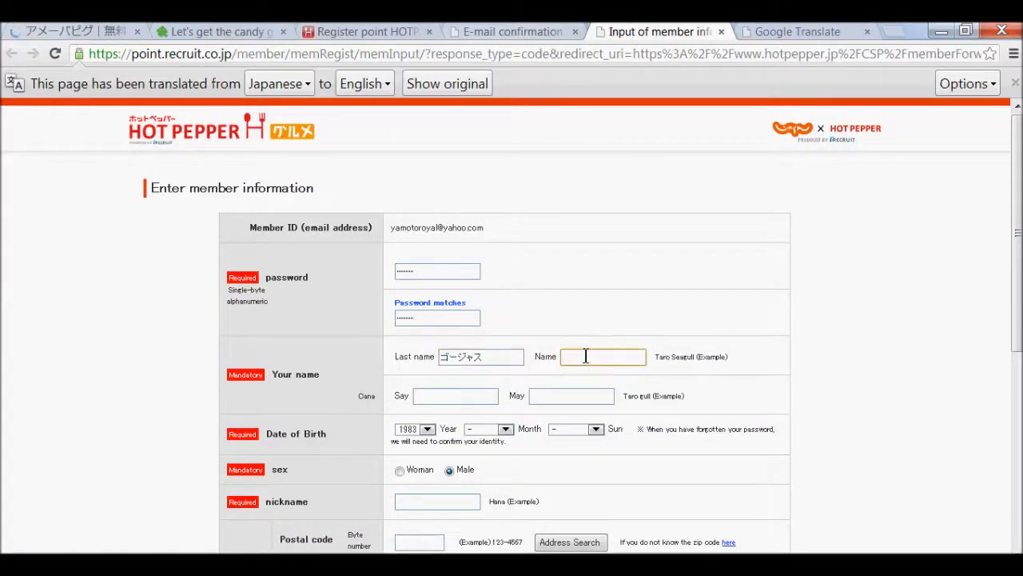
pyautogui.write('ゴージャス')
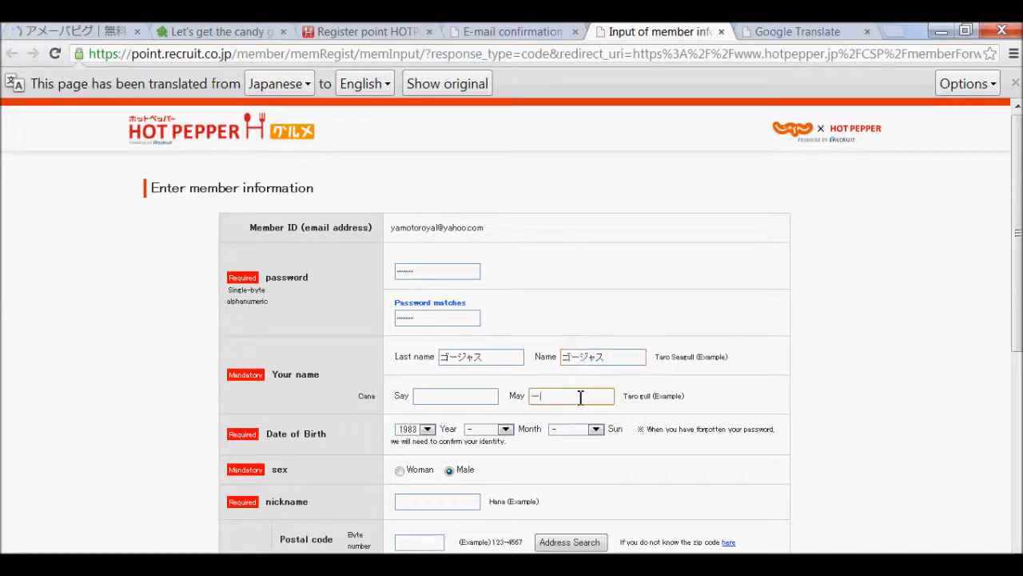
# - Choose a birth month and day, select Male, and enter the nickname 'yamoto'
pyautogui.click(479, 355)
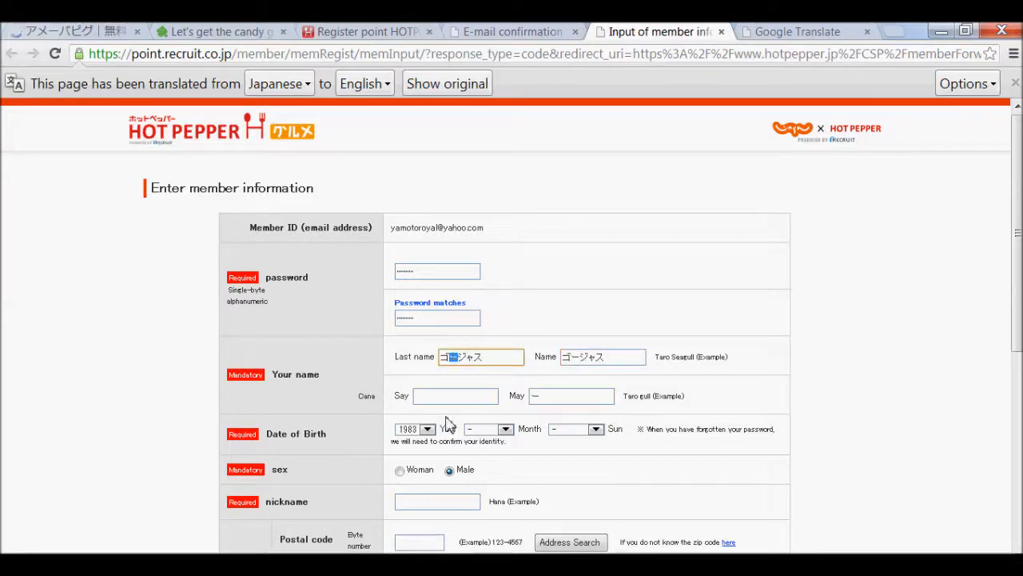
pyautogui.click(456, 397)
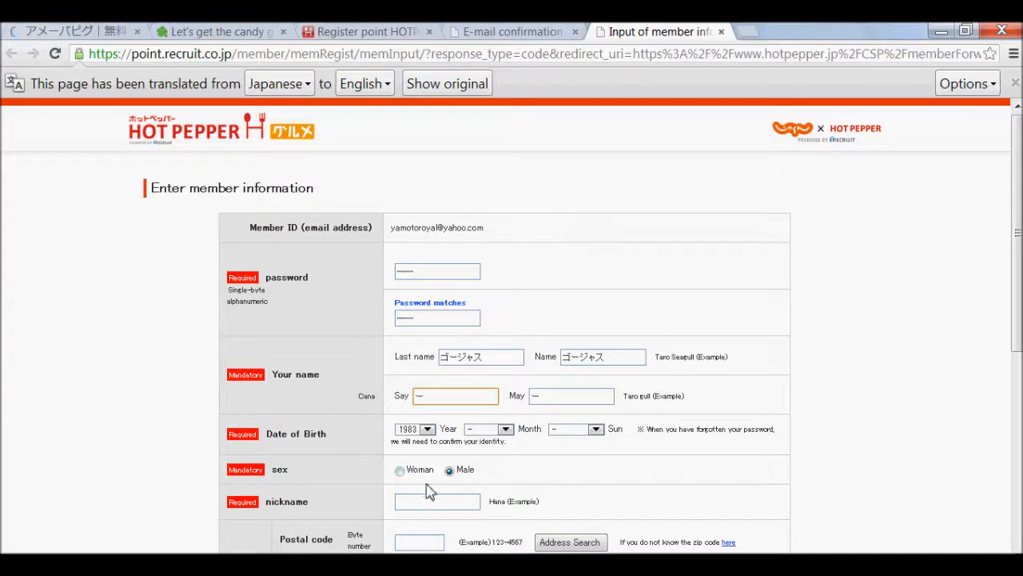
pyautogui.click(487, 429)
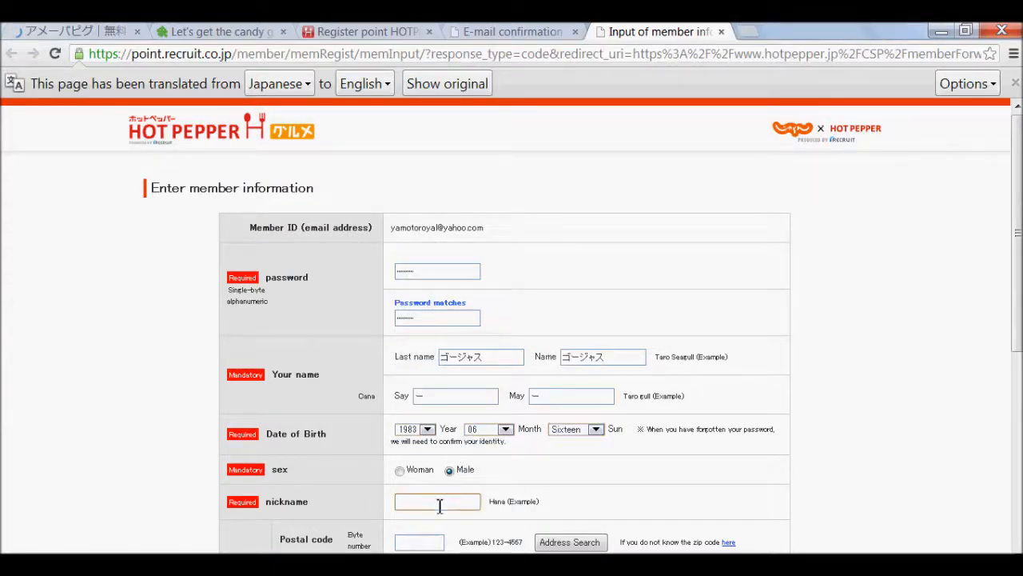
pyautogui.write('yamoto')
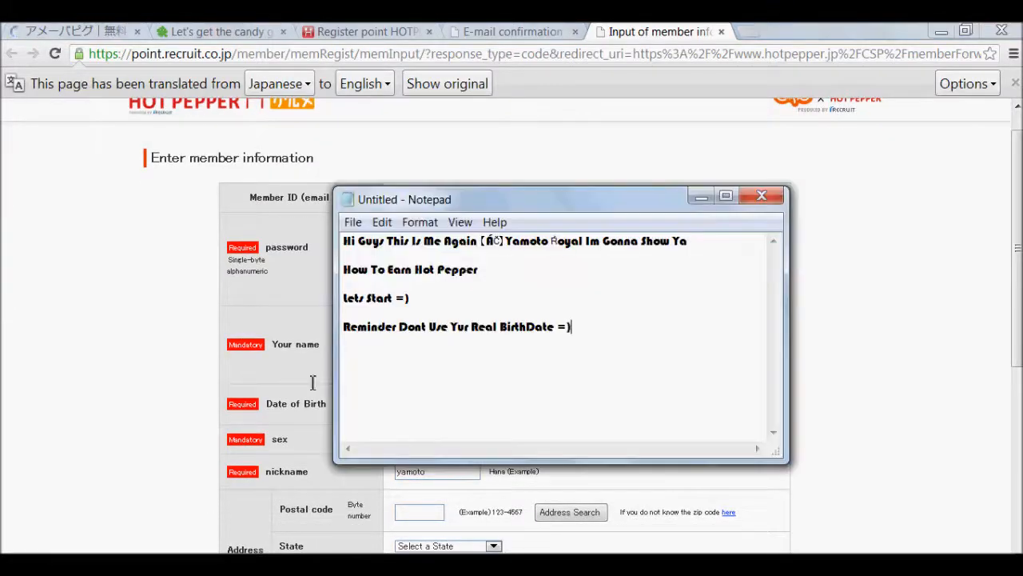
# - Add the line 'see i didnt yu use my real date =)' to the Notepad note
pyautogui.write('see i')
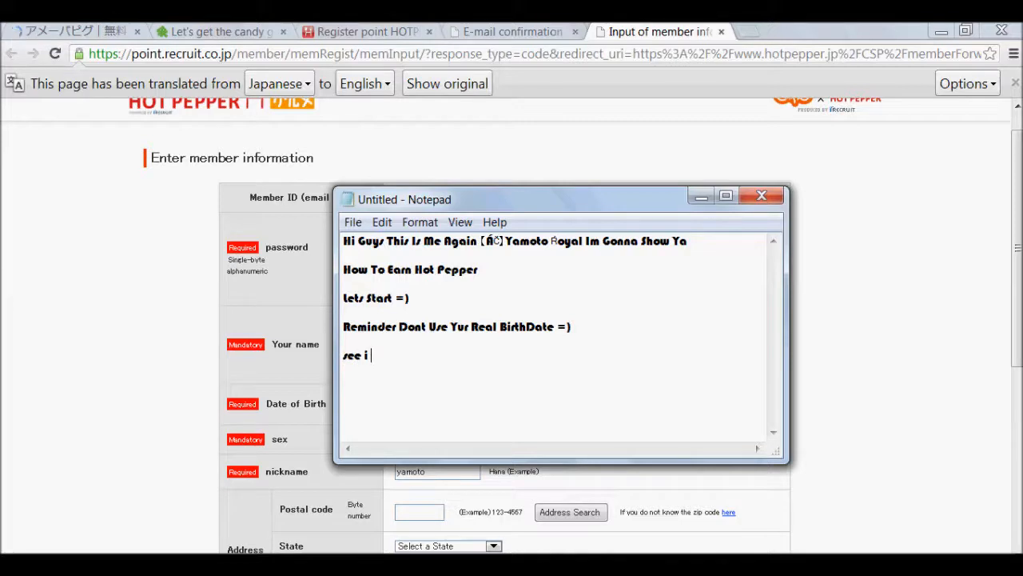
pyautogui.write('didnt yu')
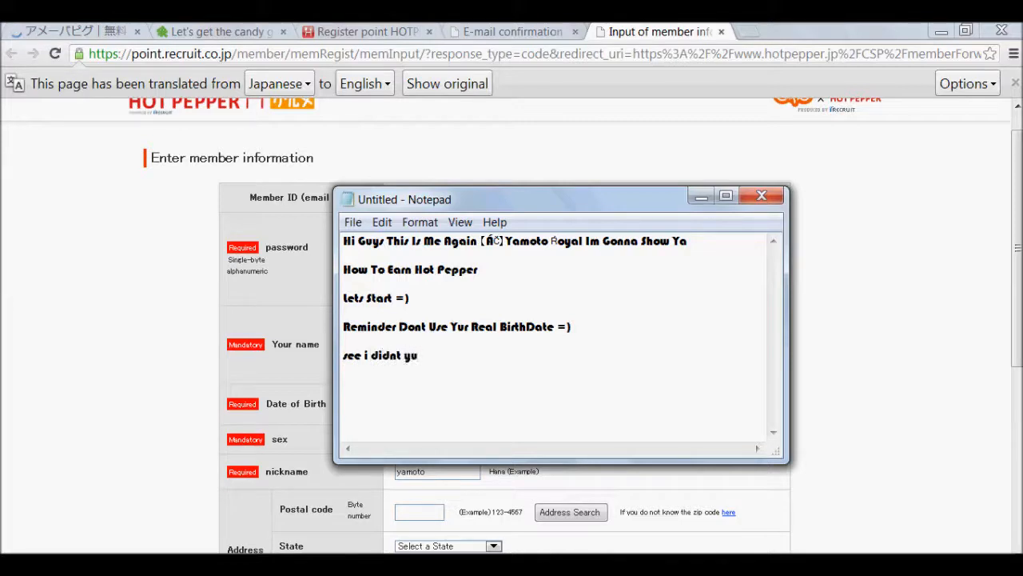
pyautogui.write('use m')
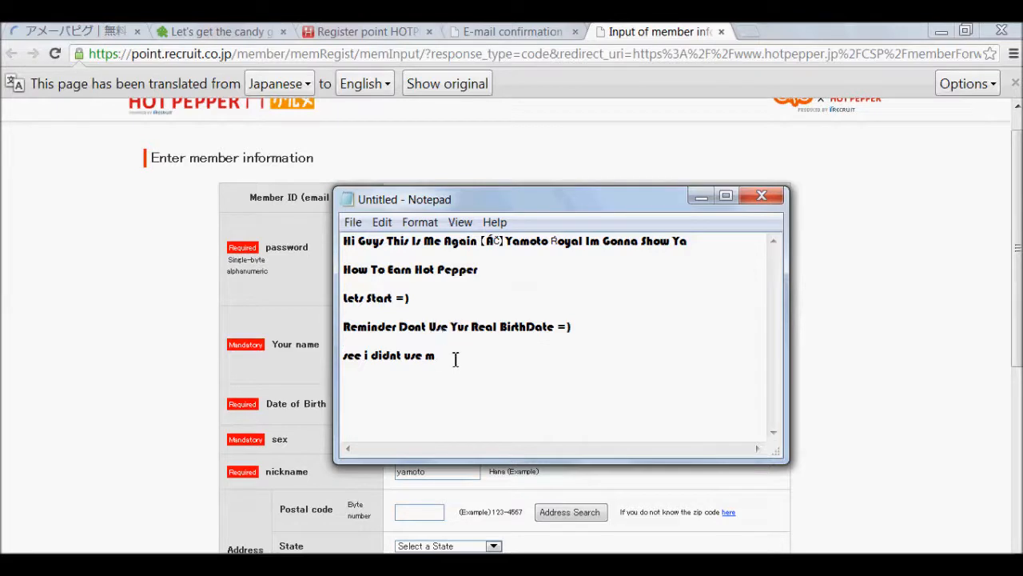
pyautogui.write('y real date')
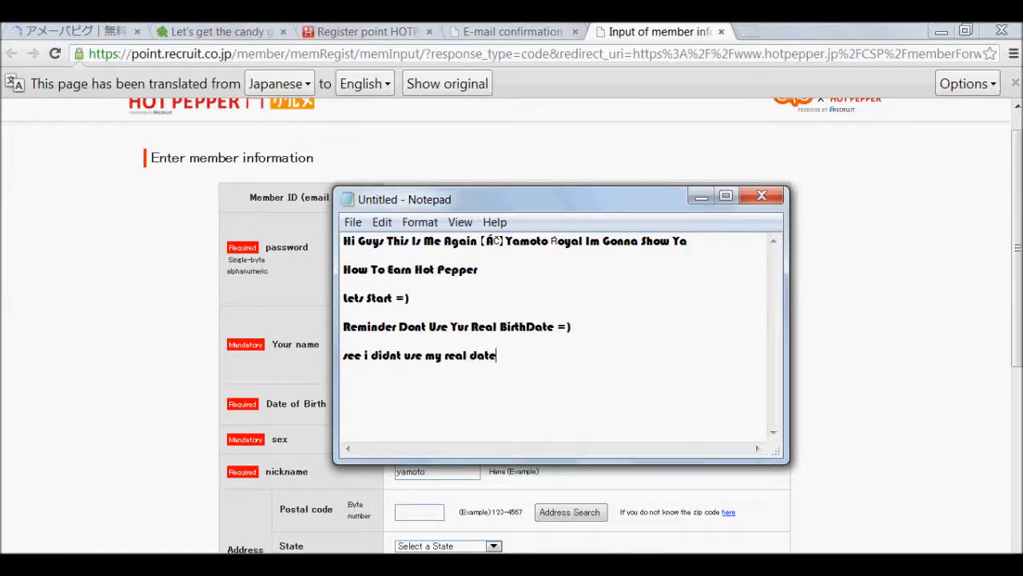
pyautogui.write('=)')
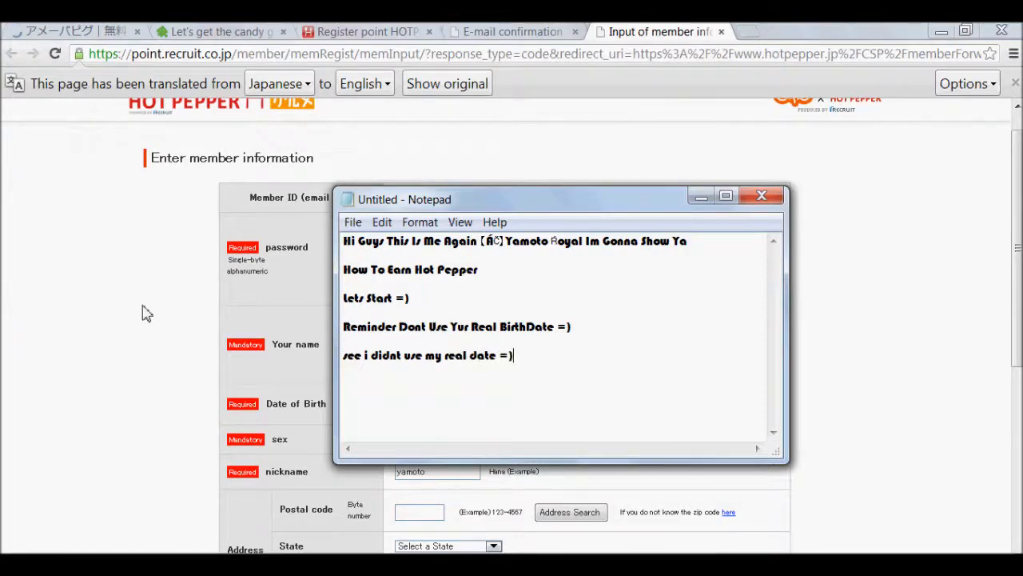
# - Return to the form, submit it and confirm the reviewed member details
pyautogui.click(761, 195)
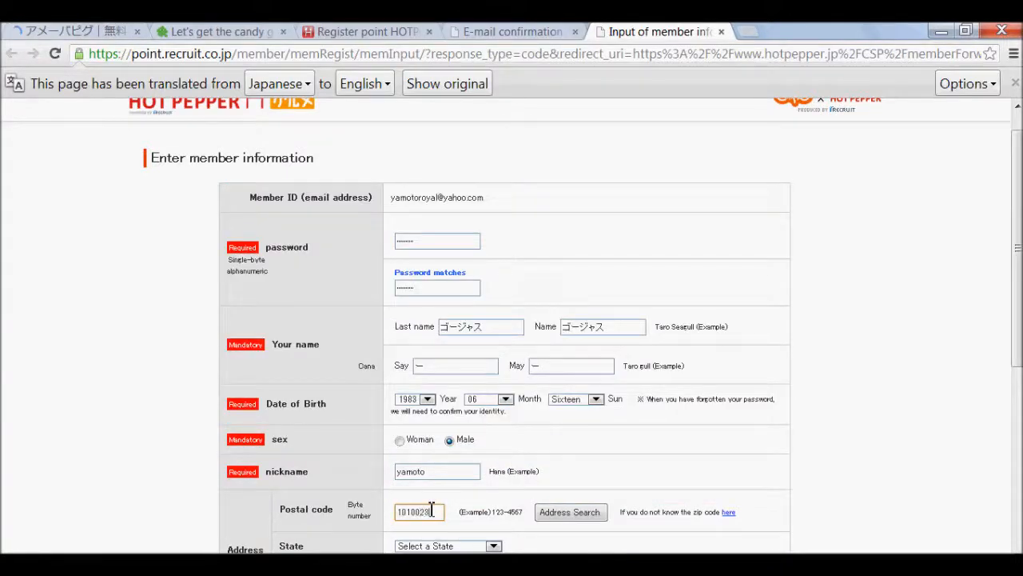
pyautogui.click(569, 512)
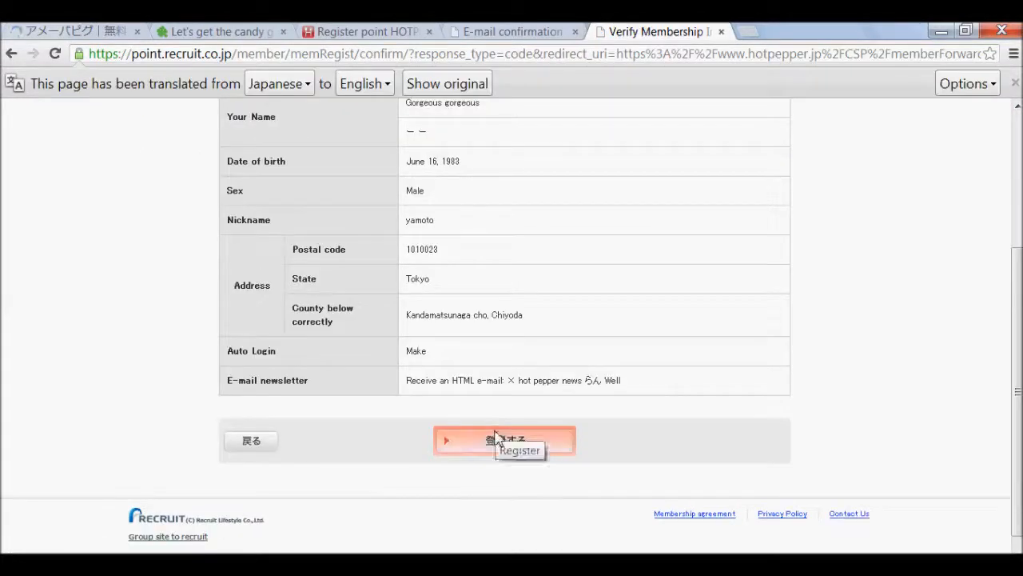
pyautogui.click(505, 441)
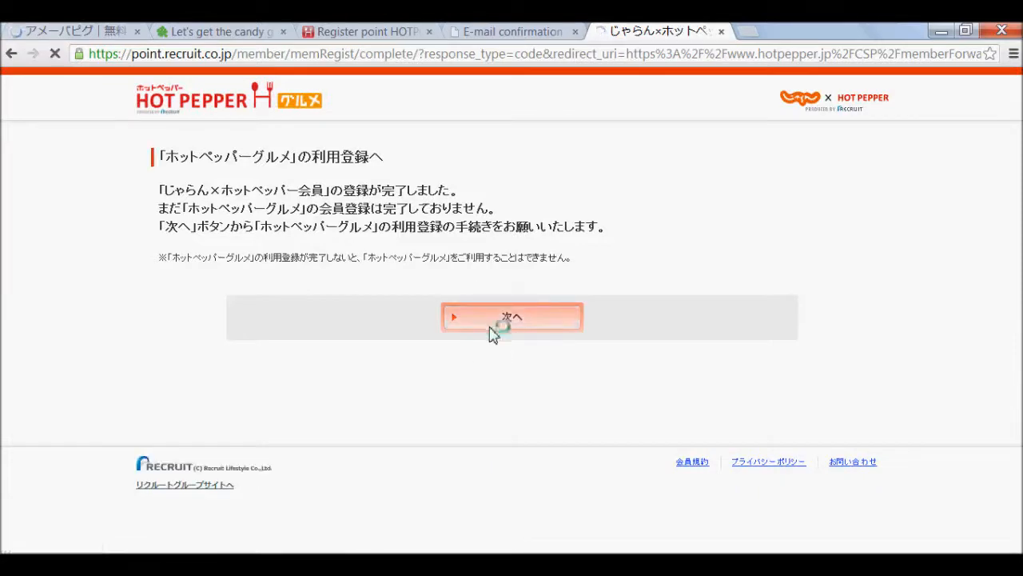
pyautogui.click(511, 317)
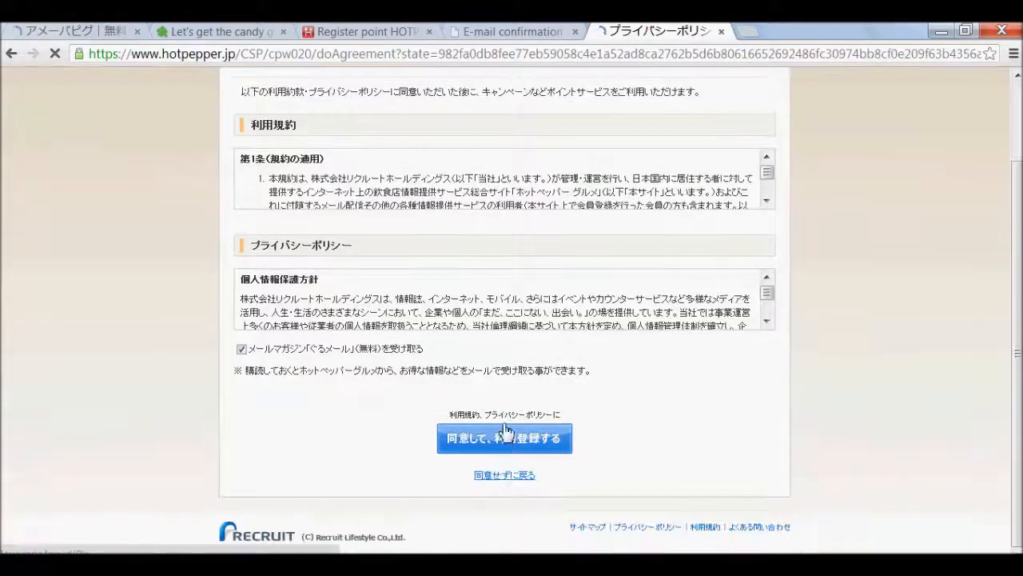
# - Agree to the terms, confirm the gourmet usage registration and continue to my page
pyautogui.click(506, 438)
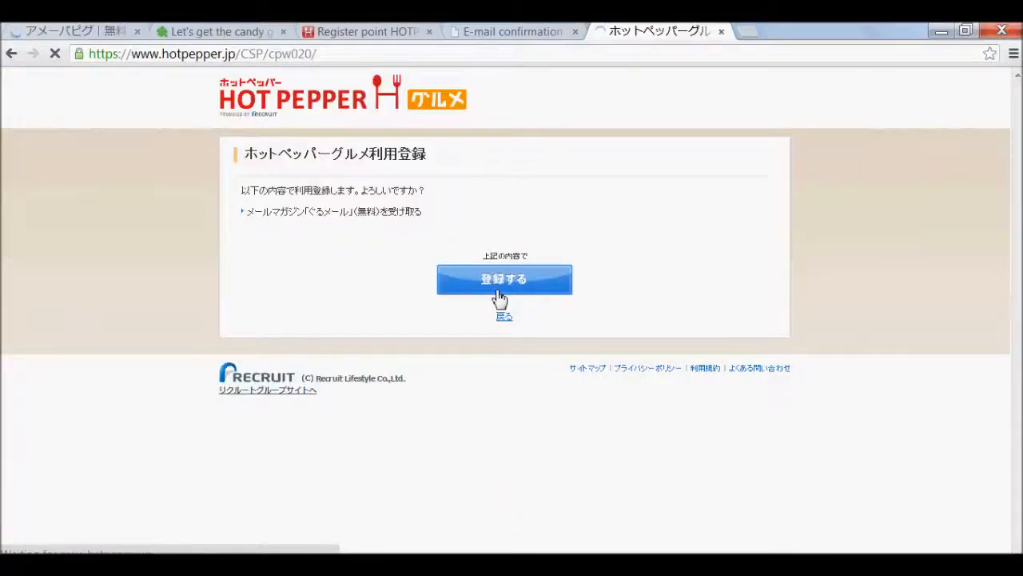
pyautogui.click(504, 278)
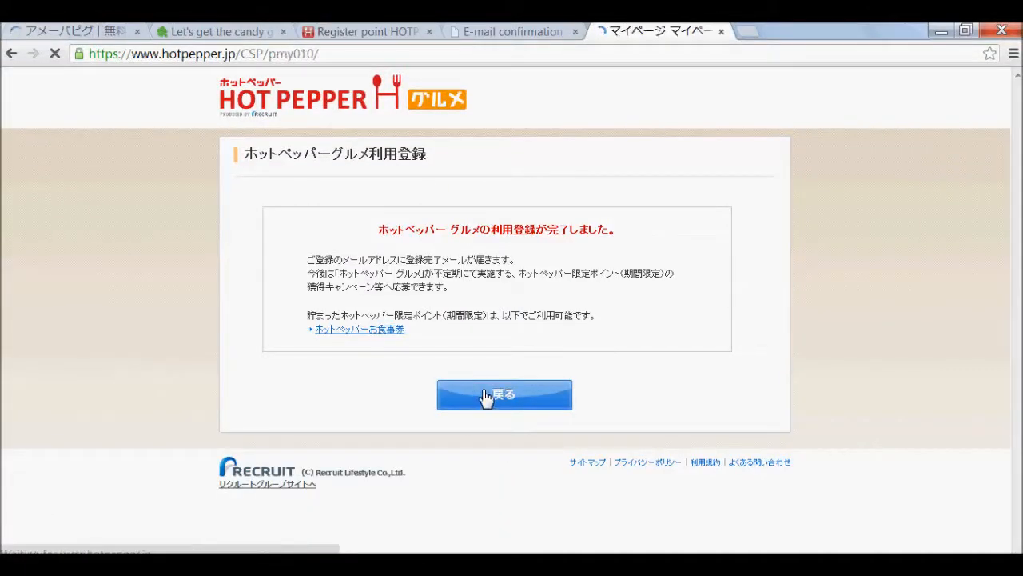
pyautogui.click(503, 395)
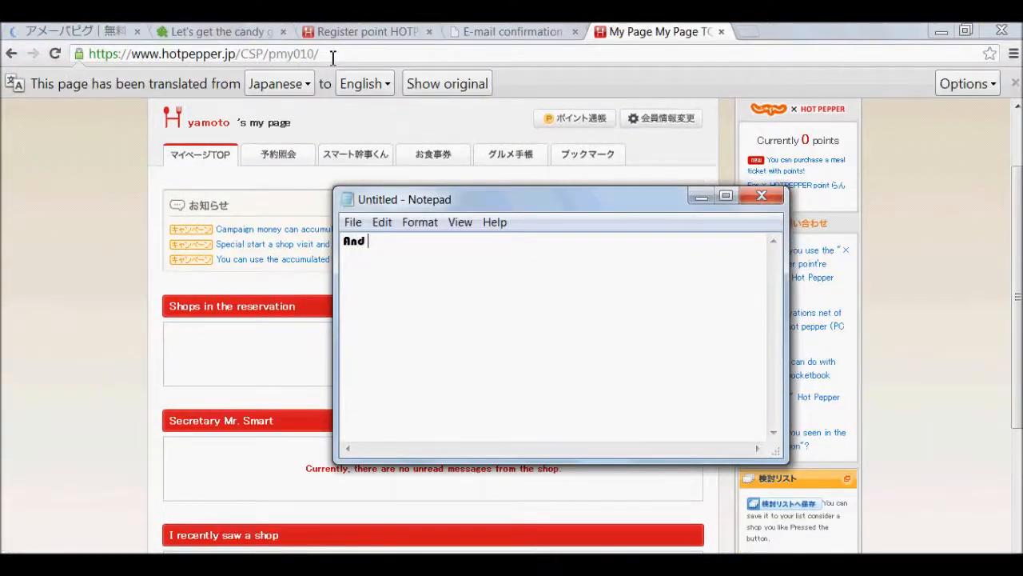
# - Write 'Done lets / see if its work' as a fresh Notepad note
pyautogui.write('Done lets /')
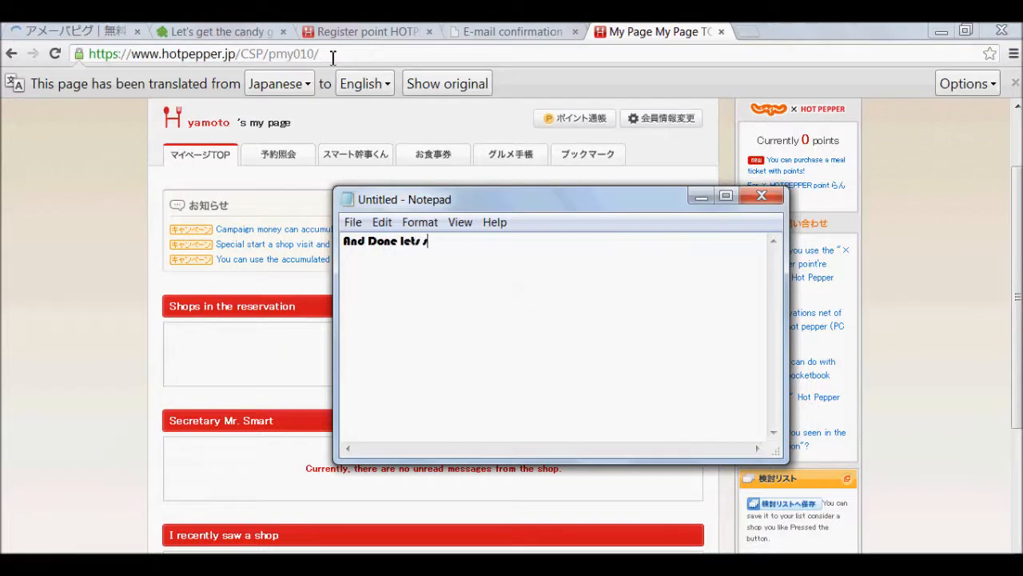
pyautogui.write('see if its w')
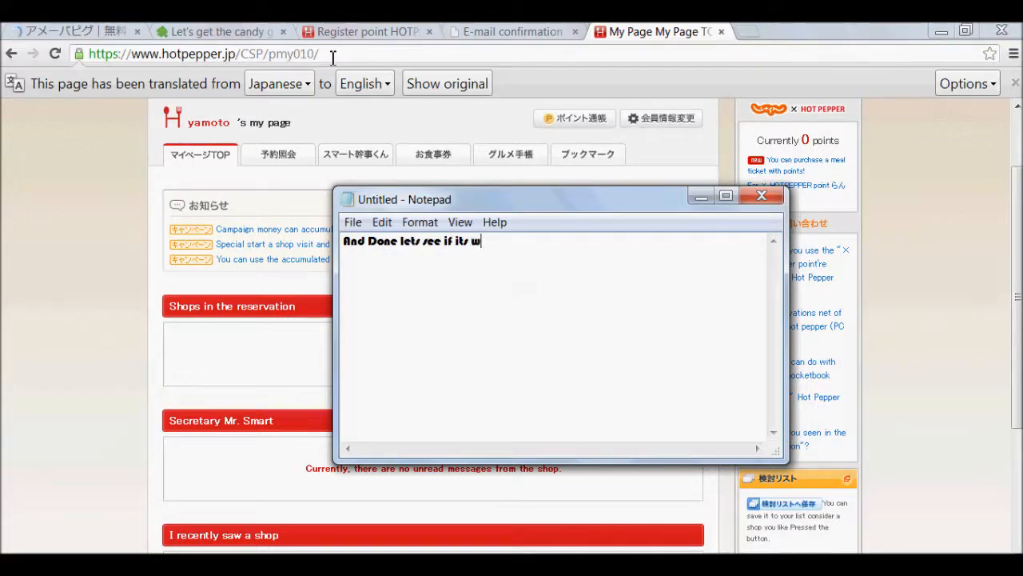
pyautogui.write('ork')
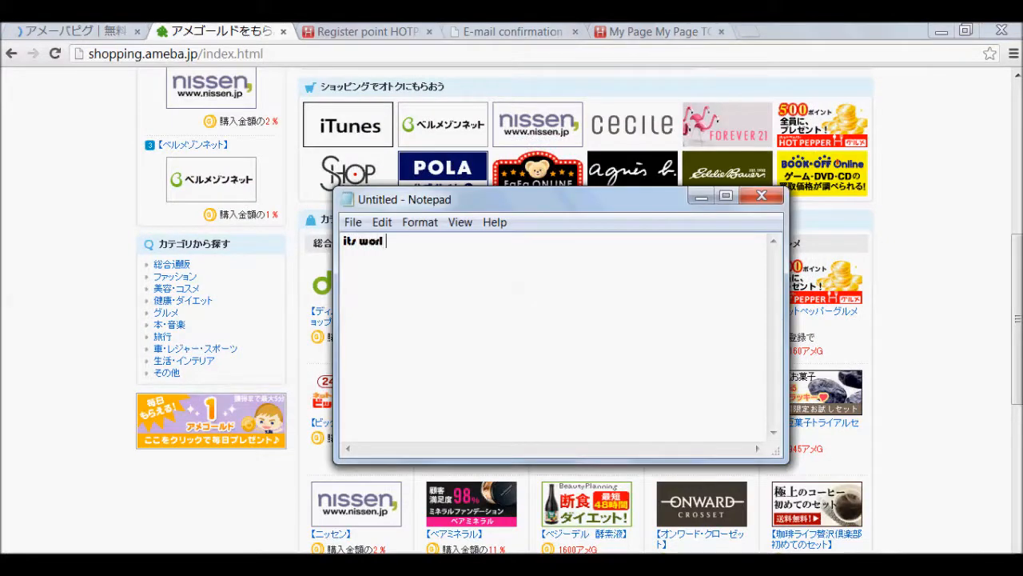
# - Write in Notepad that it works and 'i hope you will enjoy you 150 Cg ='
pyautogui.write('k =))')
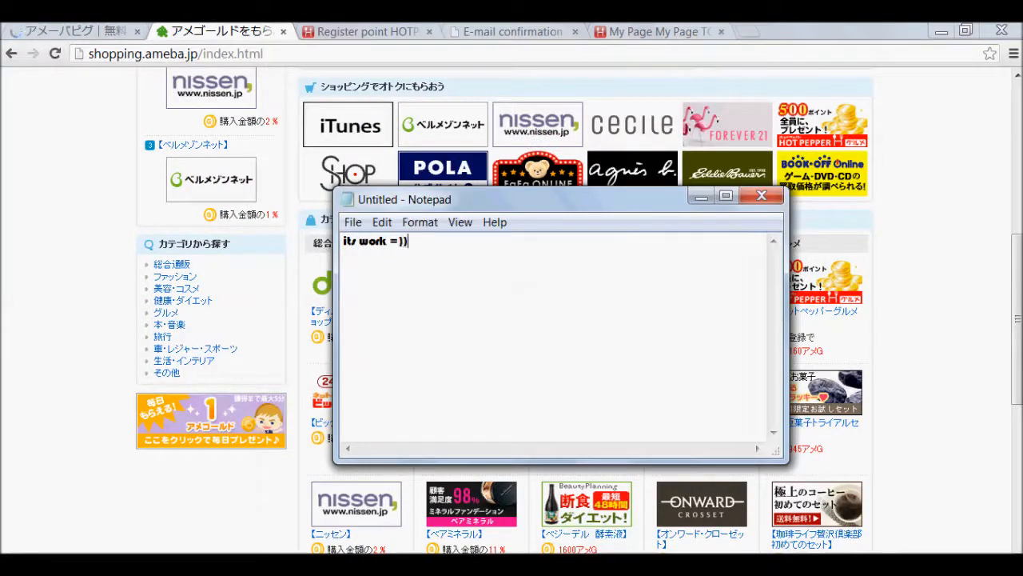
pyautogui.write('i hope')
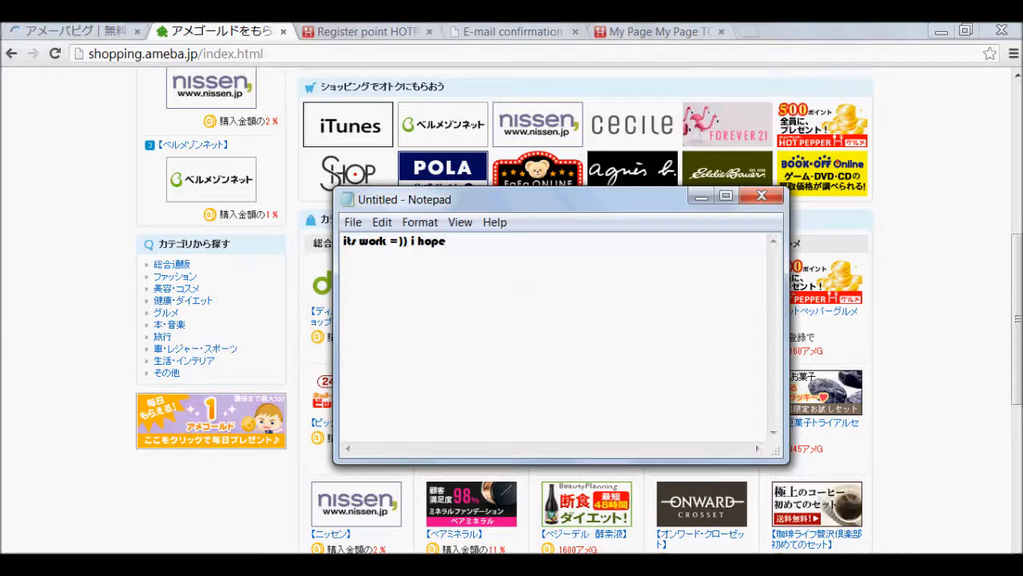
pyautogui.write('you')
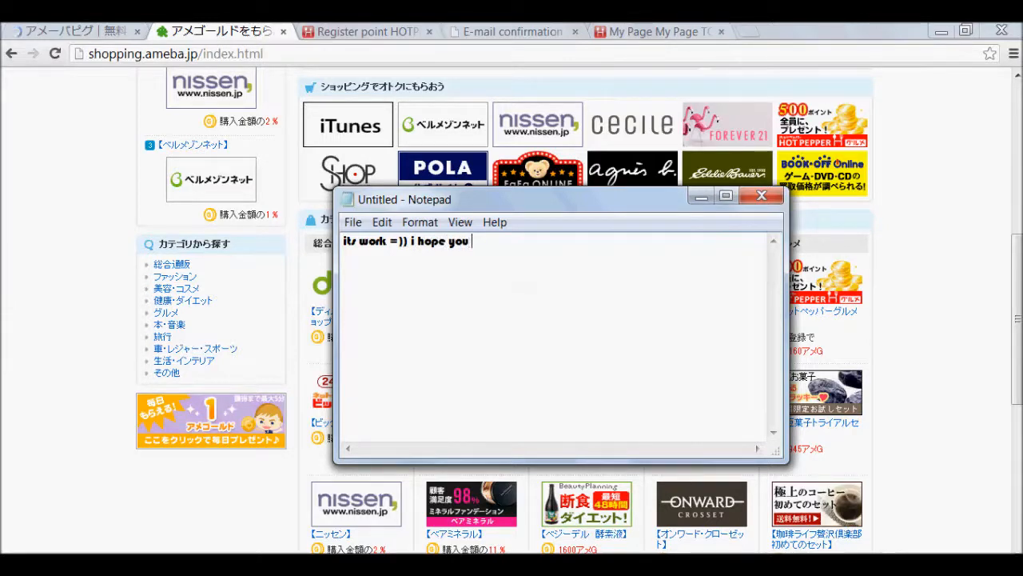
pyautogui.write('will enjoy')
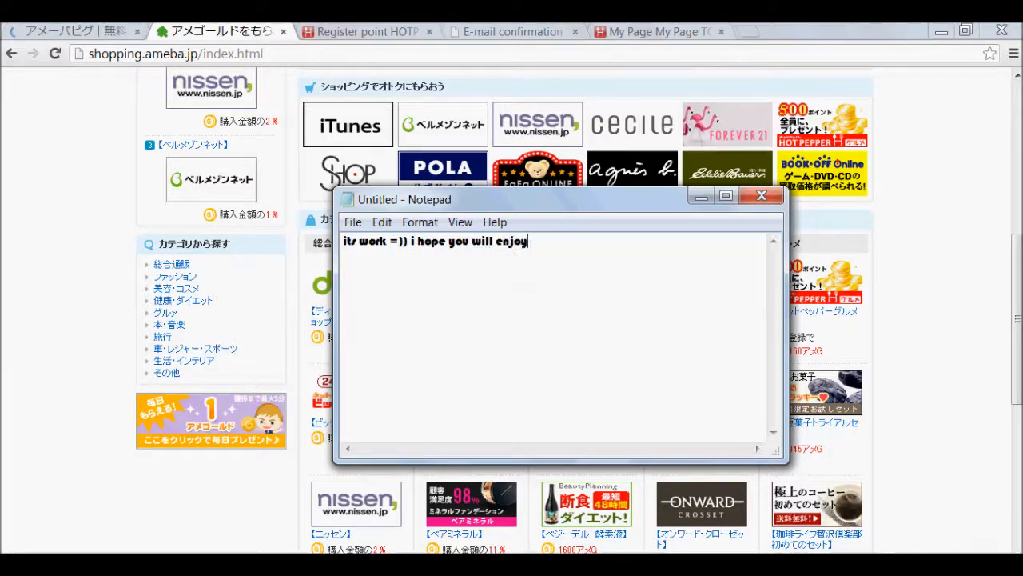
pyautogui.write('you 150')
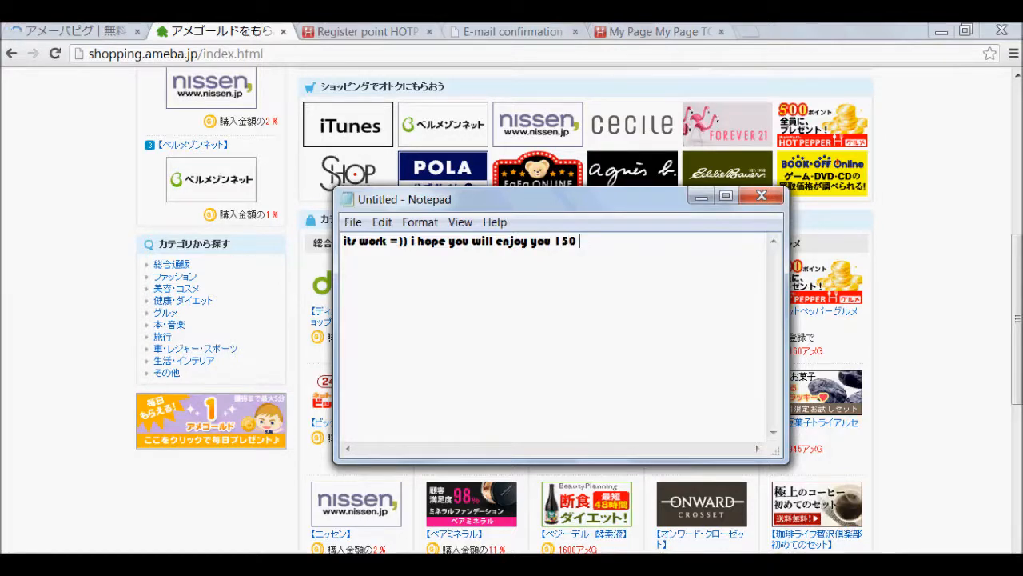
pyautogui.write('Cg =')
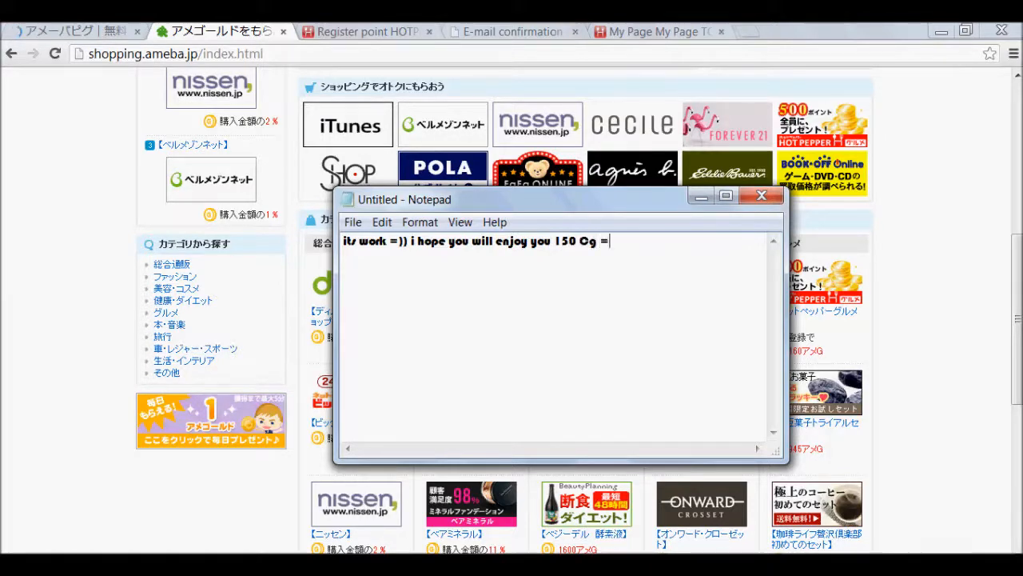